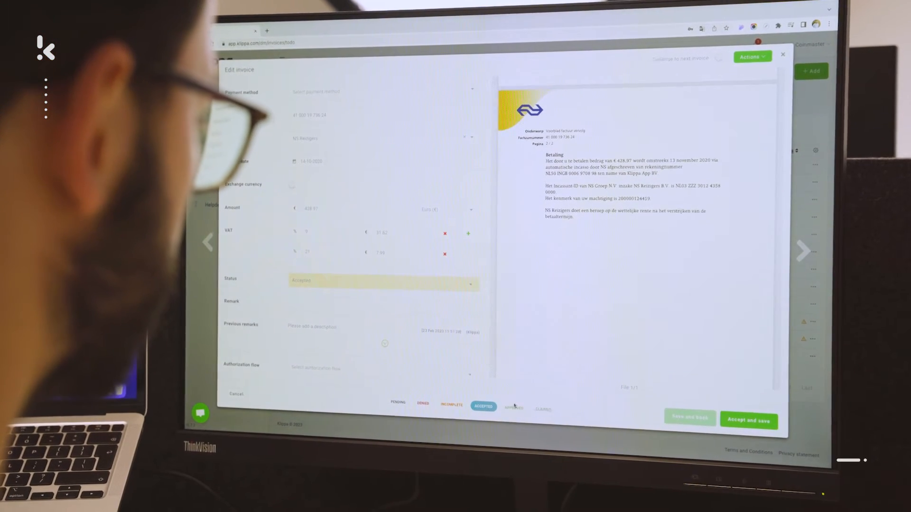
Approve and save the NS Reizigers invoice, then view all invoices with their statuses in Manage invoices.
{"action": "left_click", "coordinate": [513, 407]}
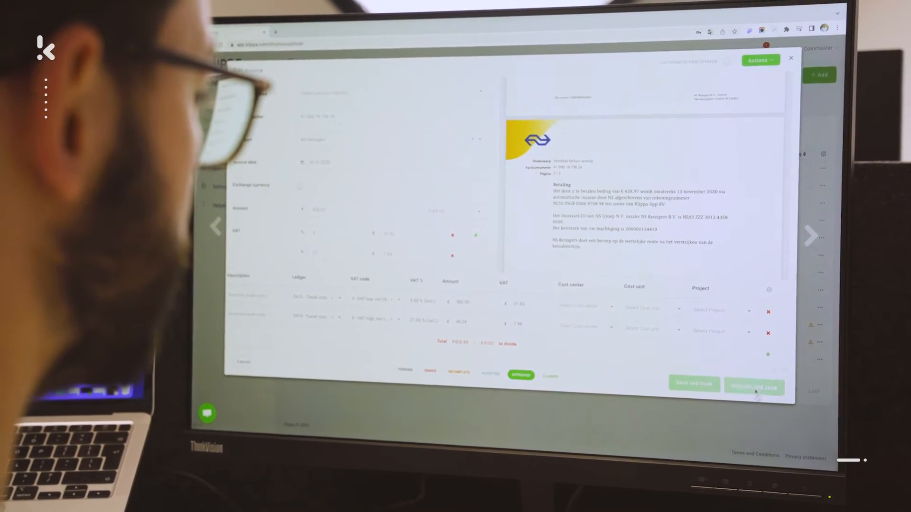
{"action": "left_click", "coordinate": [754, 387]}
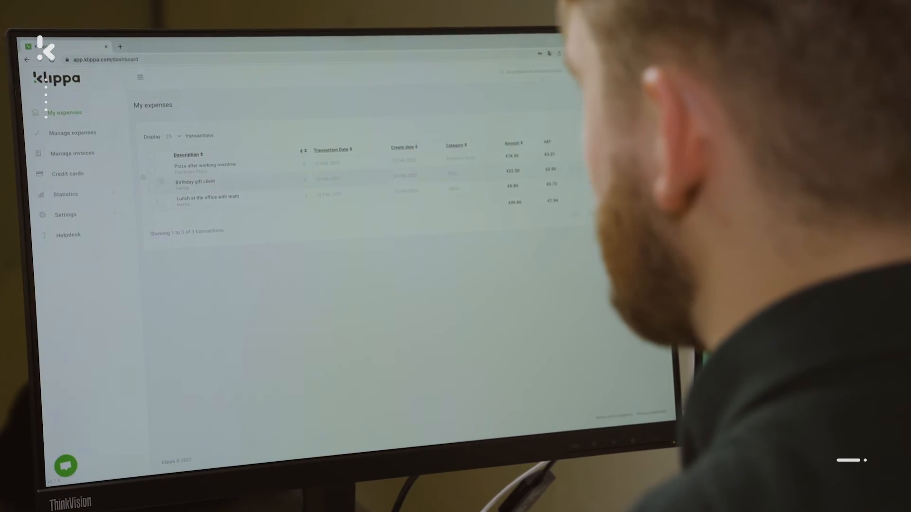
{"action": "left_click", "coordinate": [72, 153]}
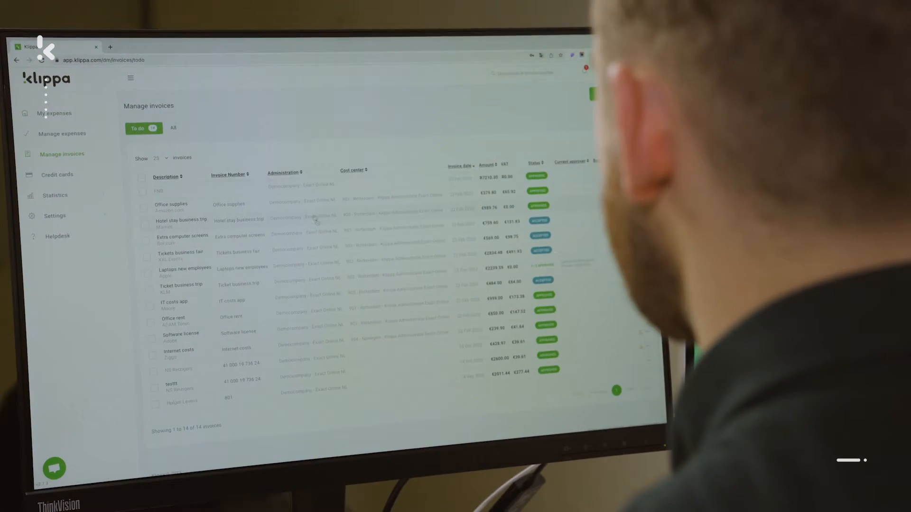